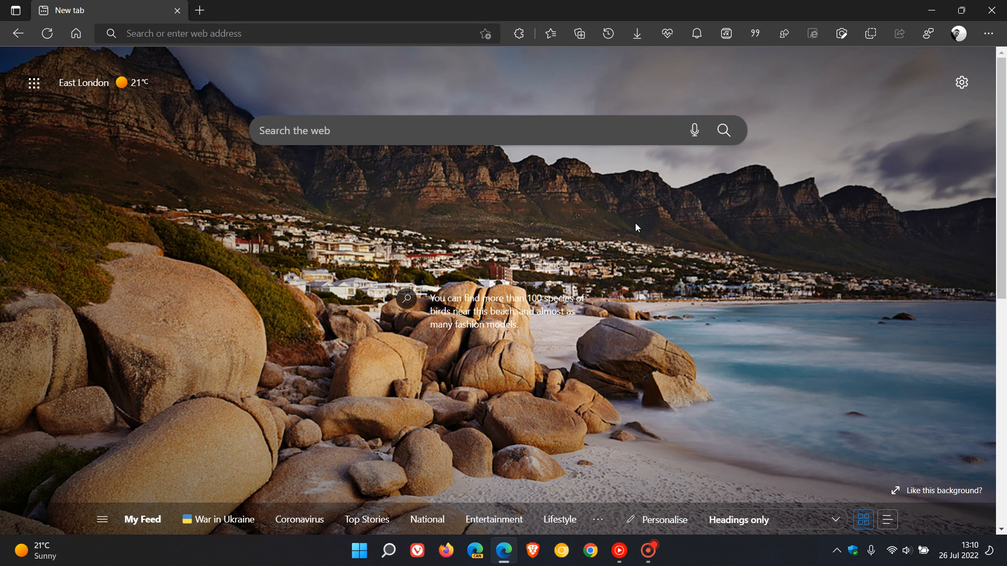
{"action": "mouse_move", "coordinate": [774, 352]}
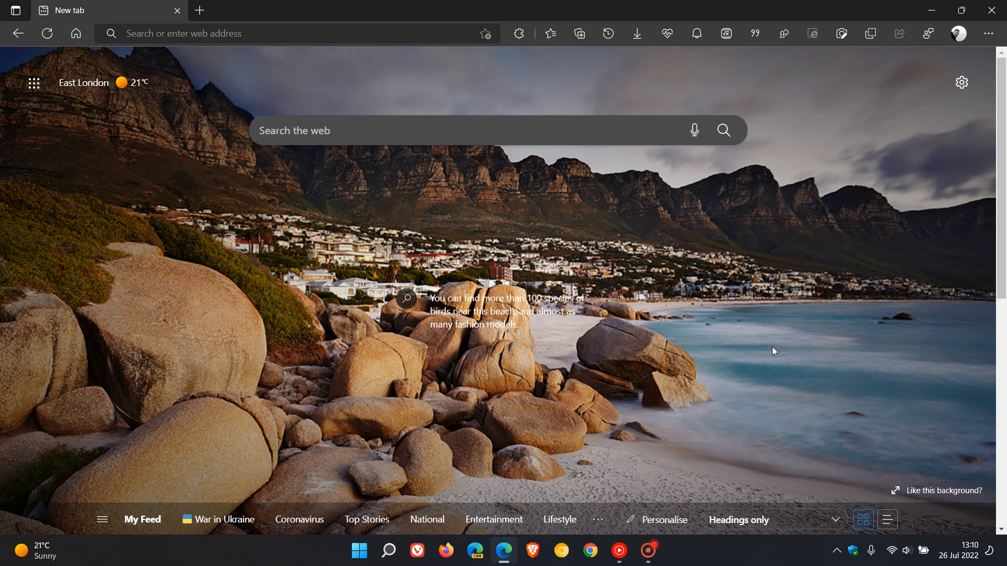
- Open the Collections list and dock it as a side pane beside the new tab
{"action": "left_click", "coordinate": [578, 33]}
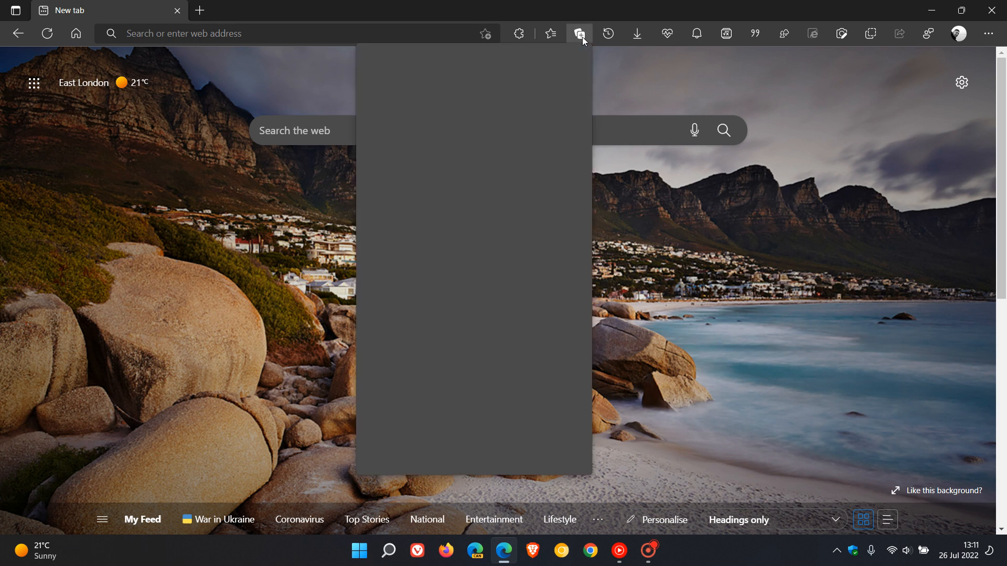
{"action": "left_click", "coordinate": [577, 33]}
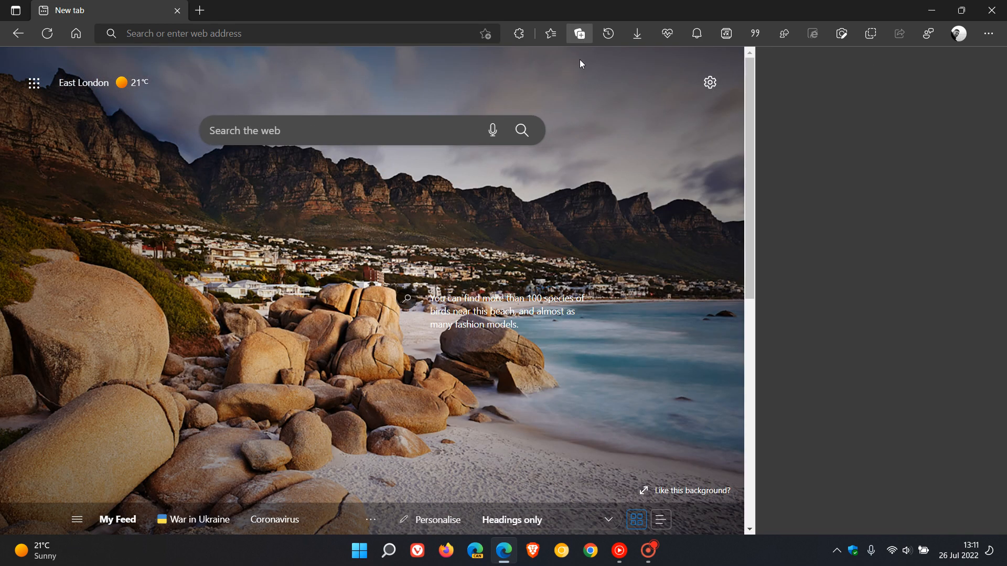
- Unpin the docked Collections pane so it shows as a flyout under the toolbar
{"action": "left_click", "coordinate": [578, 34]}
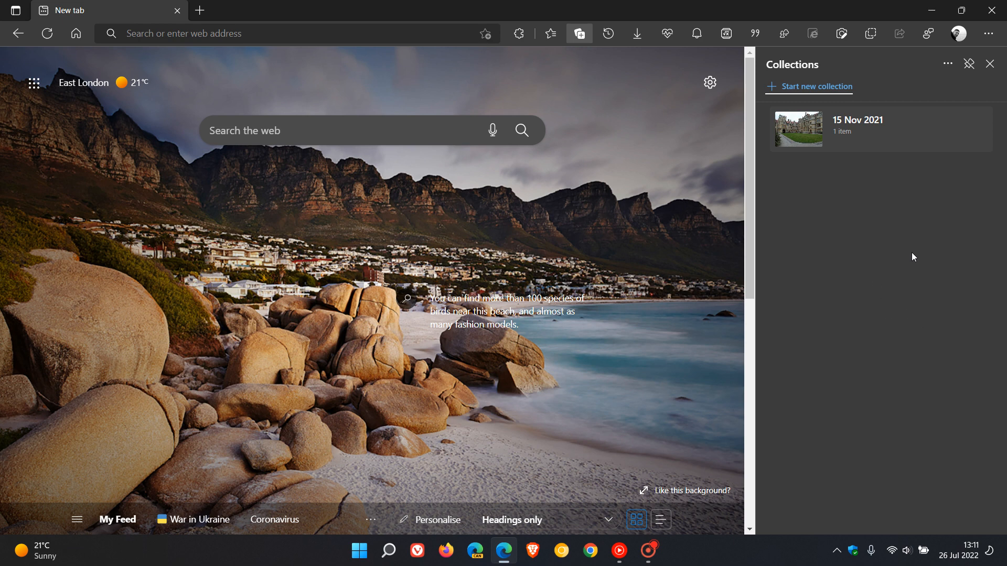
{"action": "mouse_move", "coordinate": [927, 246]}
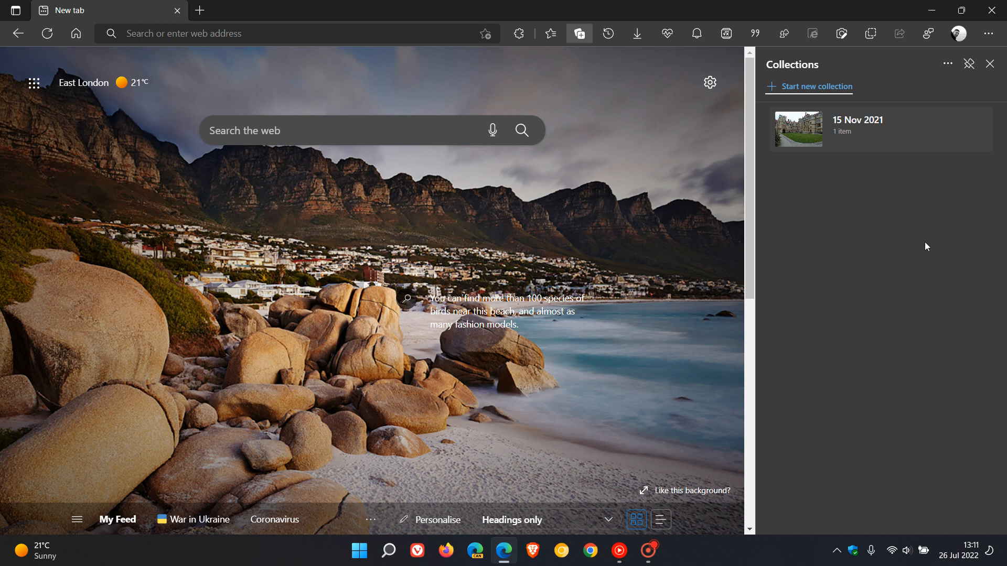
{"action": "mouse_move", "coordinate": [931, 238]}
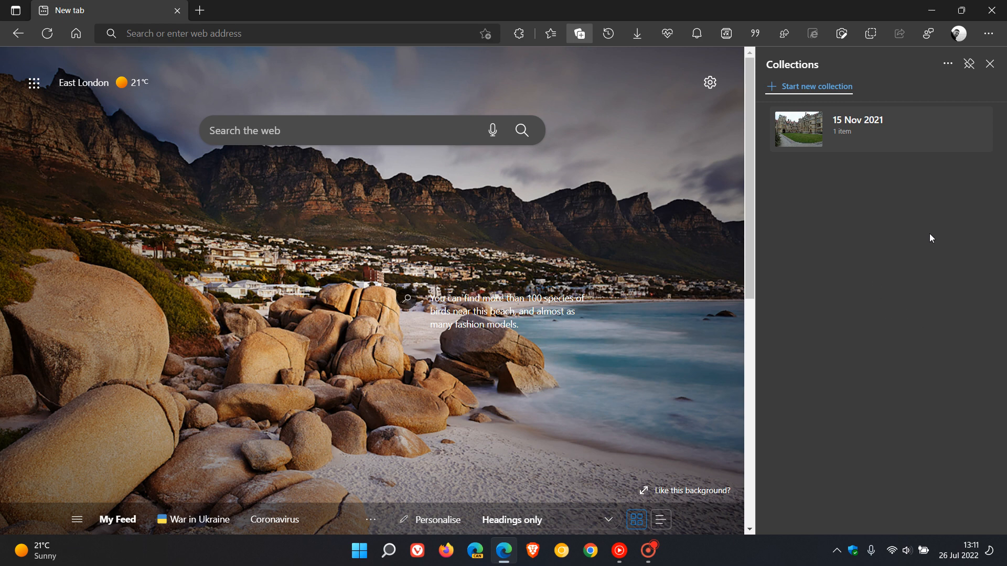
{"action": "mouse_move", "coordinate": [916, 216]}
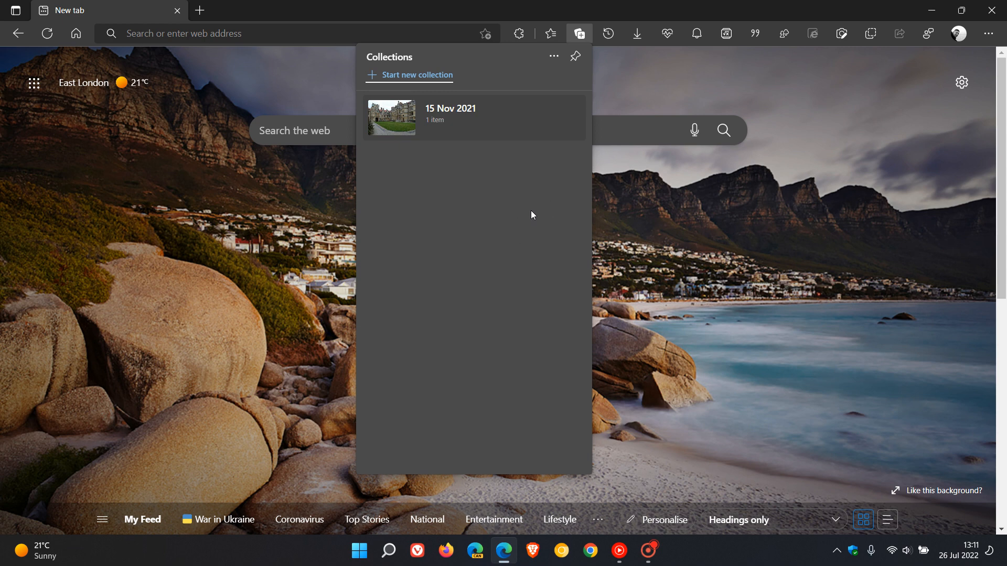
{"action": "mouse_move", "coordinate": [542, 221]}
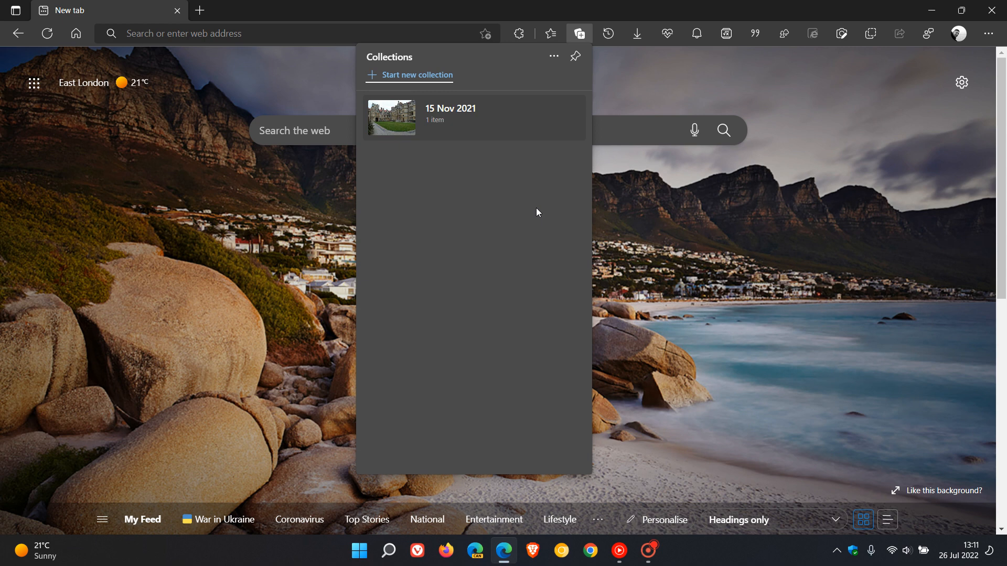
{"action": "mouse_move", "coordinate": [536, 214]}
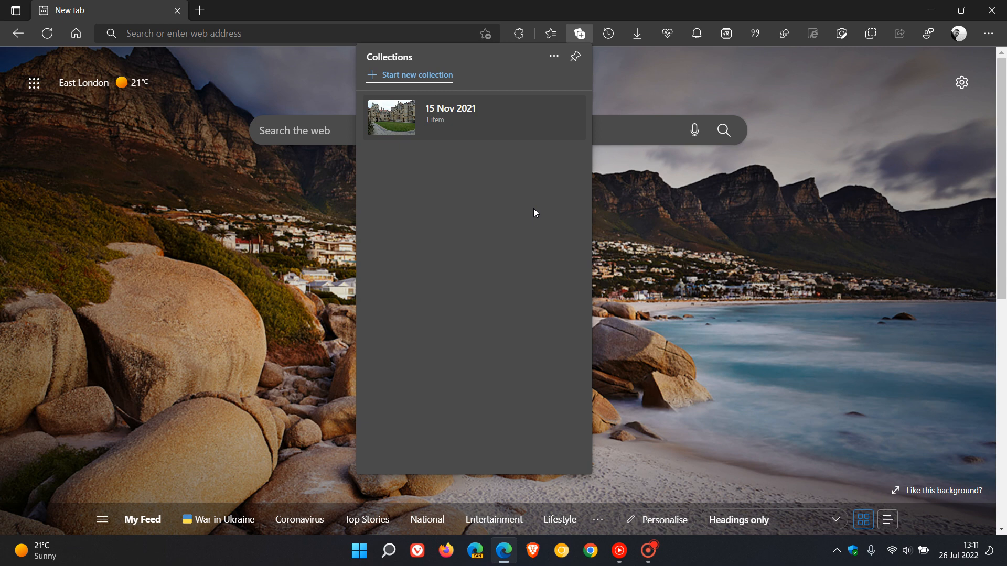
{"action": "mouse_move", "coordinate": [527, 201]}
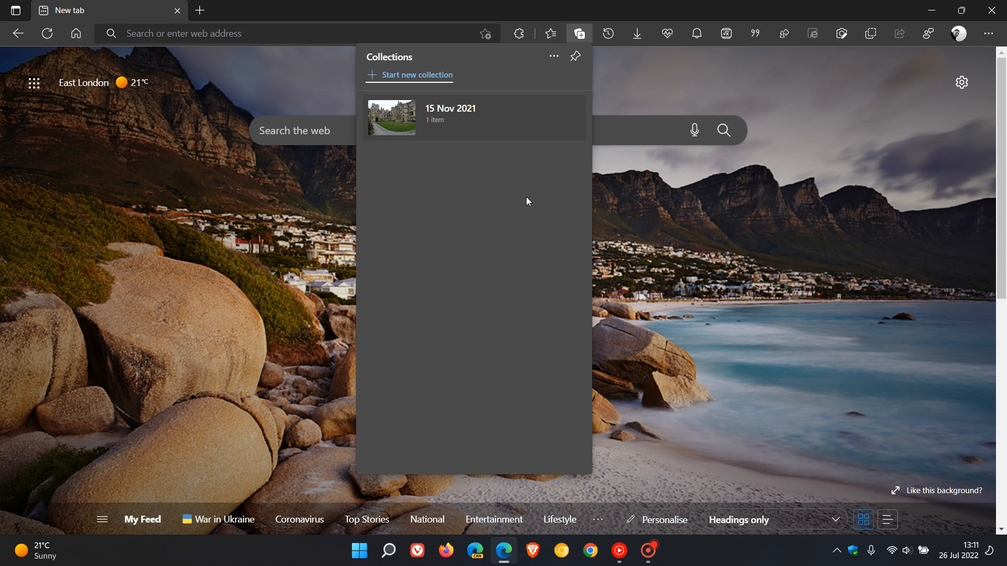
{"action": "mouse_move", "coordinate": [535, 217]}
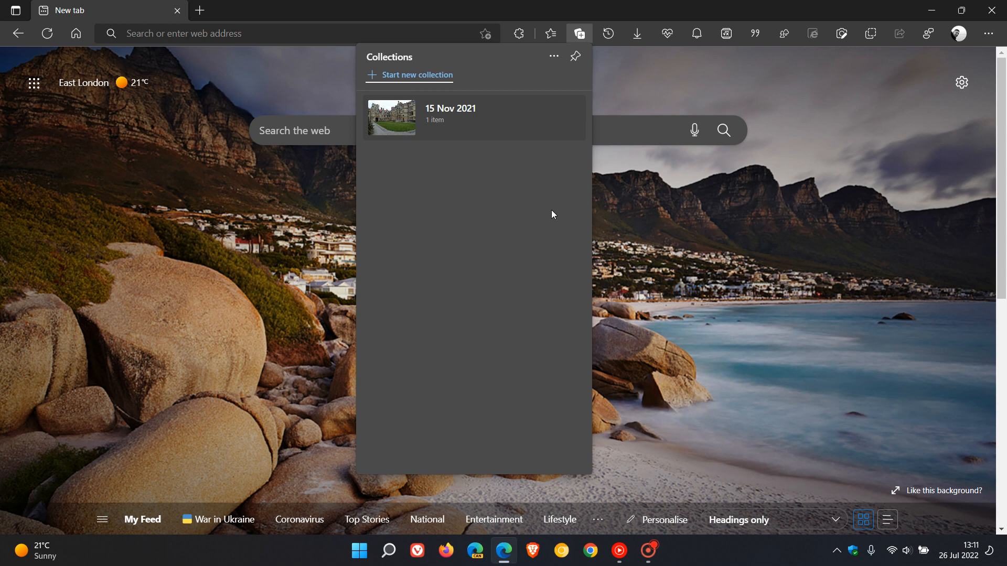
{"action": "mouse_move", "coordinate": [557, 208]}
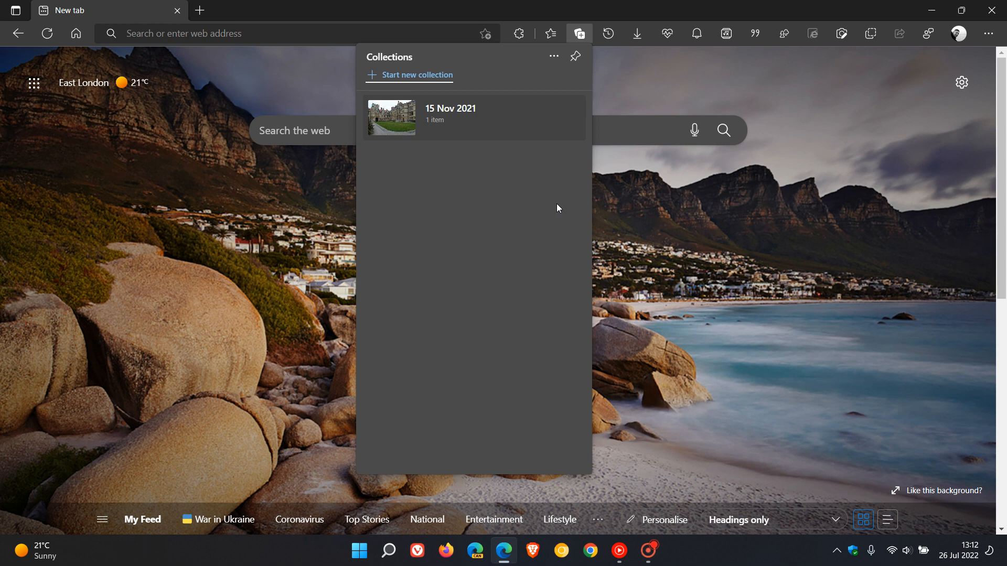
{"action": "mouse_move", "coordinate": [875, 258]}
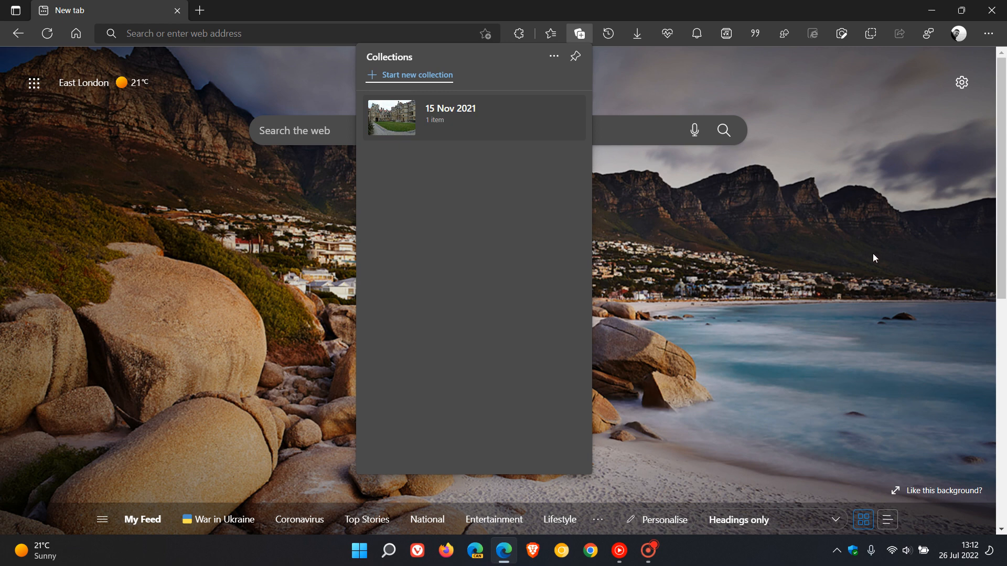
- Open Manage profile settings from the profile menu
{"action": "left_click", "coordinate": [958, 34]}
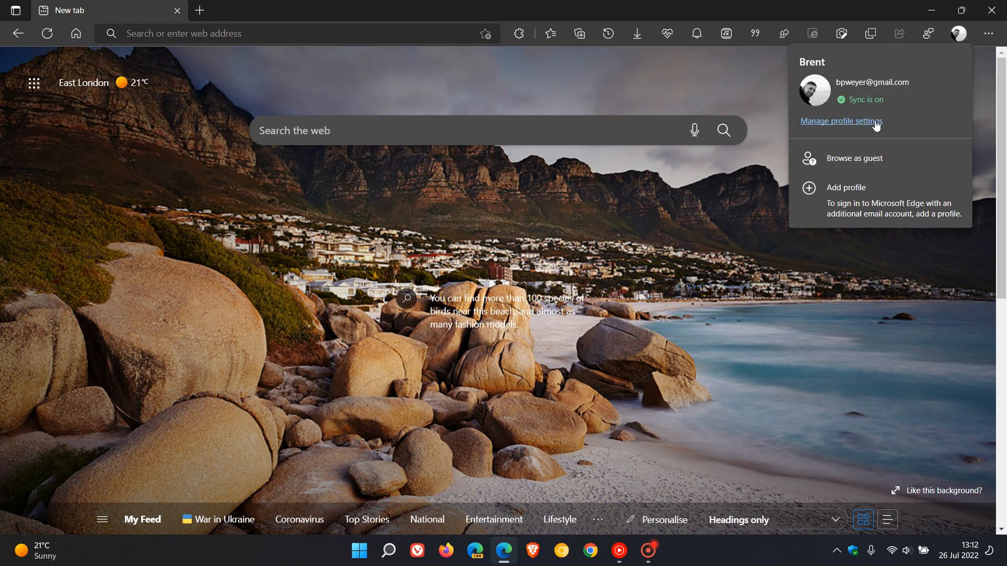
{"action": "left_click", "coordinate": [840, 120]}
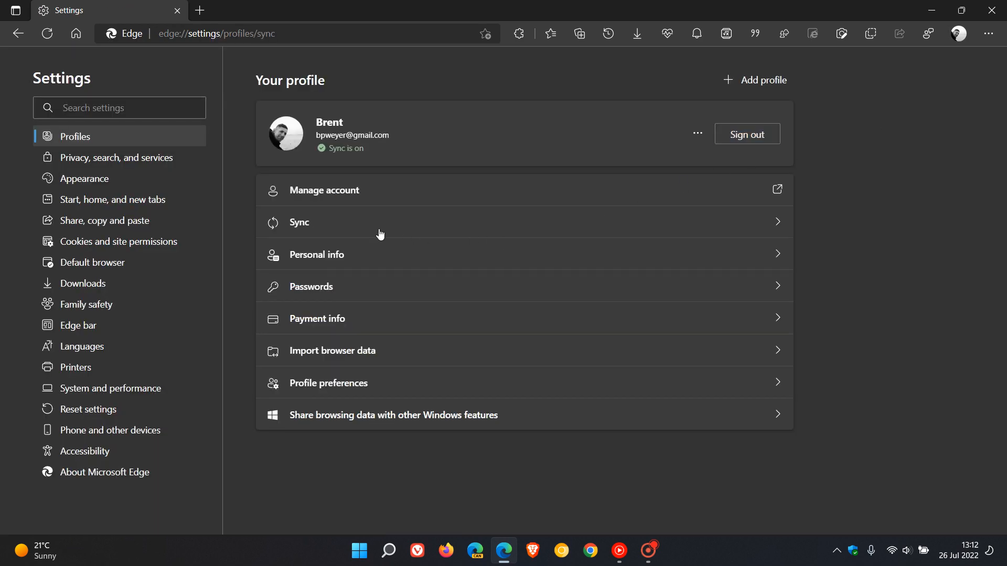
- Turn off Collections syncing in the profile's Sync settings
{"action": "left_click", "coordinate": [298, 222]}
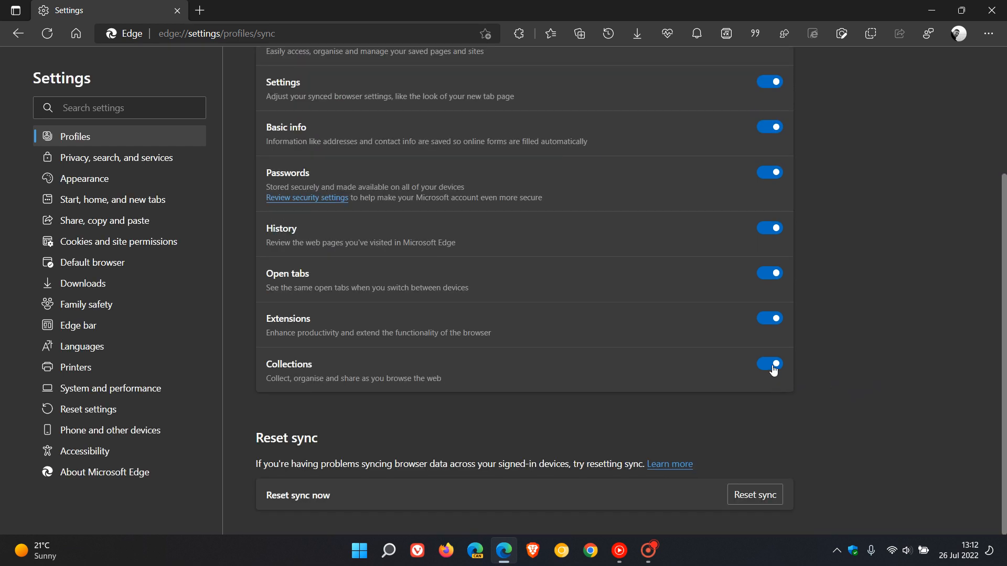
{"action": "left_click", "coordinate": [768, 364]}
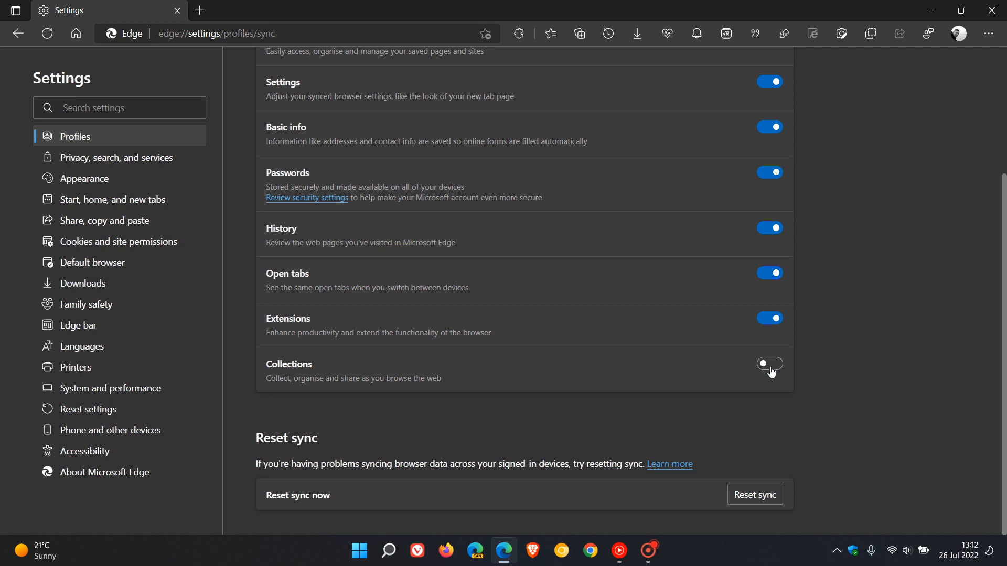
{"action": "left_click", "coordinate": [768, 363]}
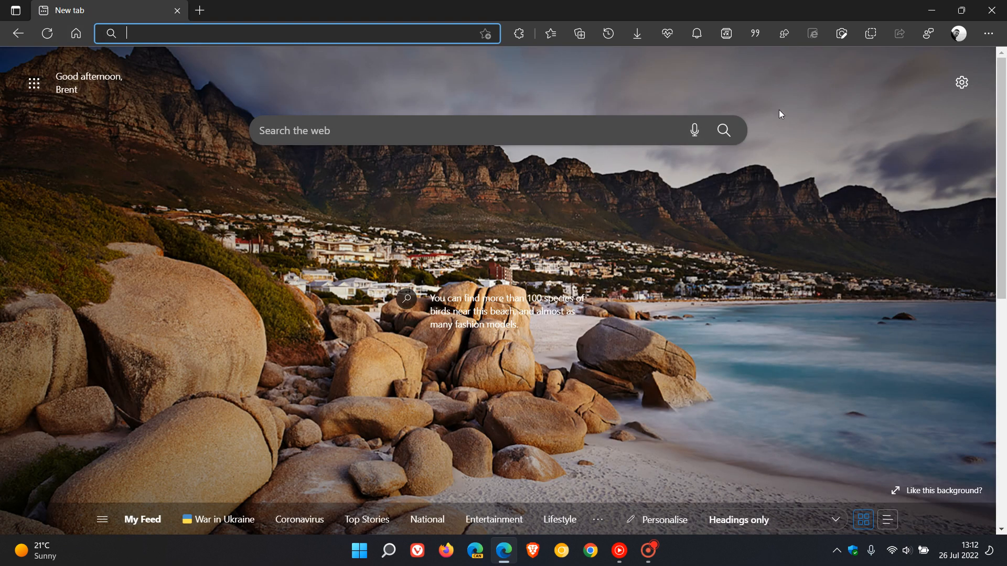
{"action": "left_click", "coordinate": [579, 33]}
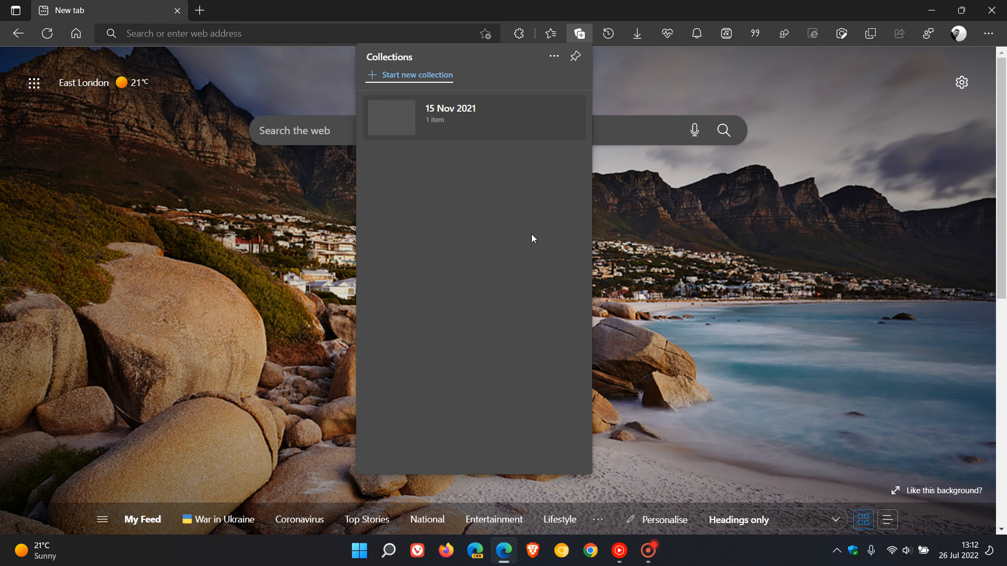
{"action": "mouse_move", "coordinate": [533, 224]}
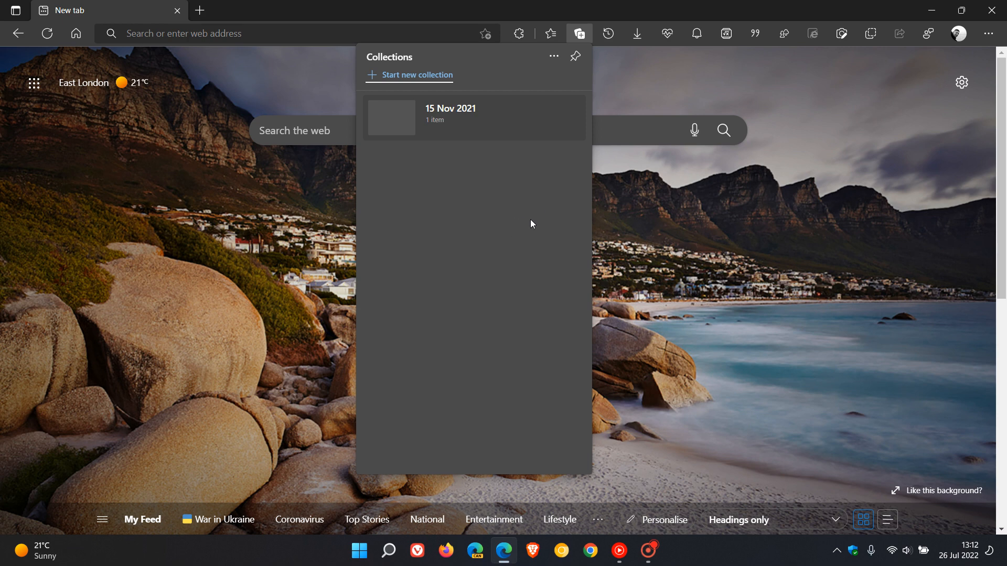
{"action": "mouse_move", "coordinate": [535, 220]}
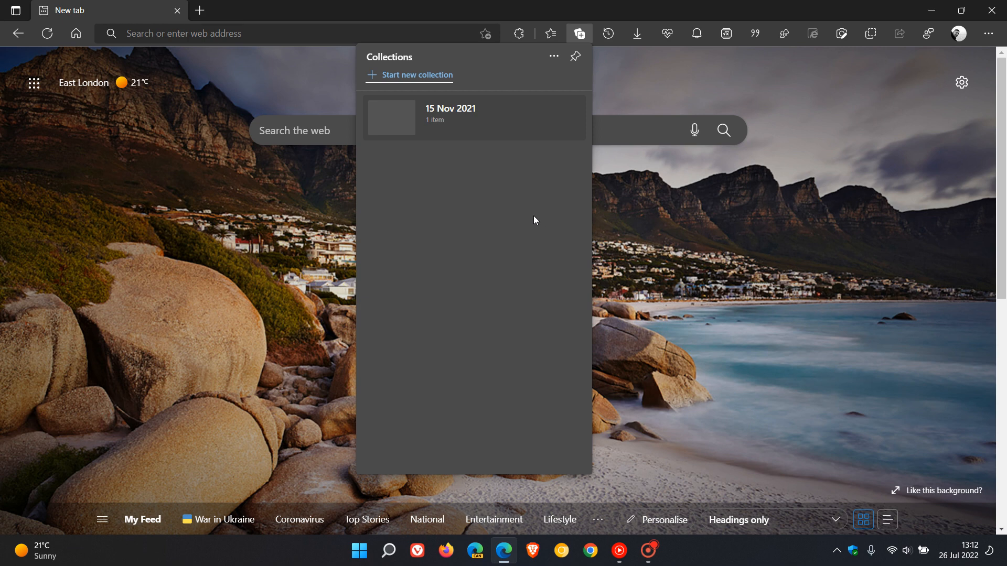
{"action": "mouse_move", "coordinate": [538, 221]}
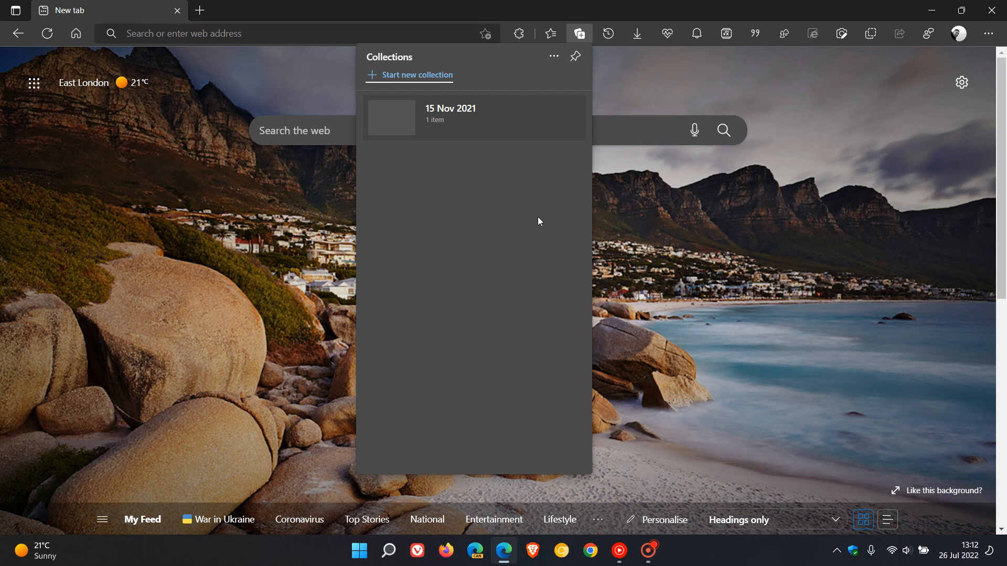
{"action": "mouse_move", "coordinate": [542, 212]}
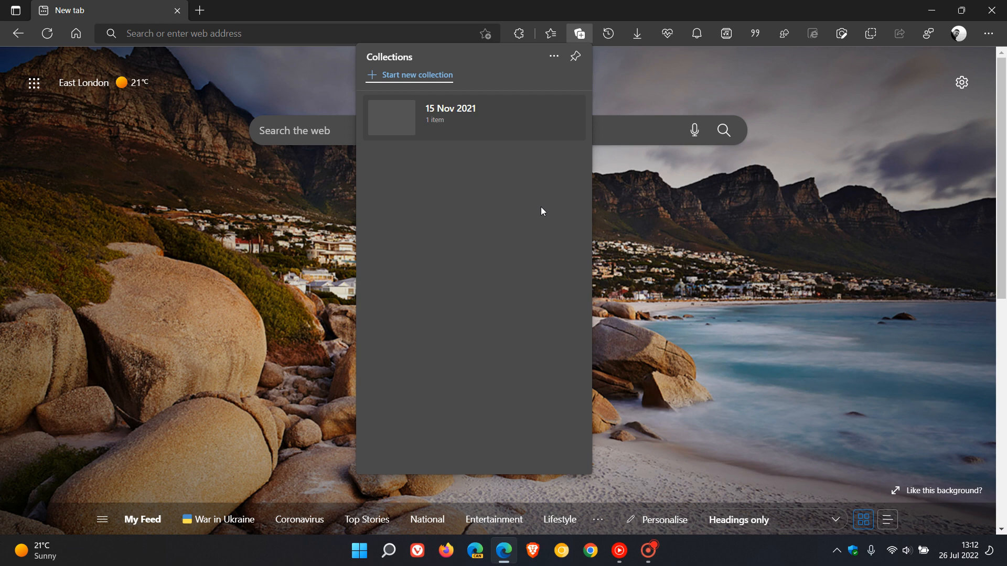
{"action": "mouse_move", "coordinate": [508, 232]}
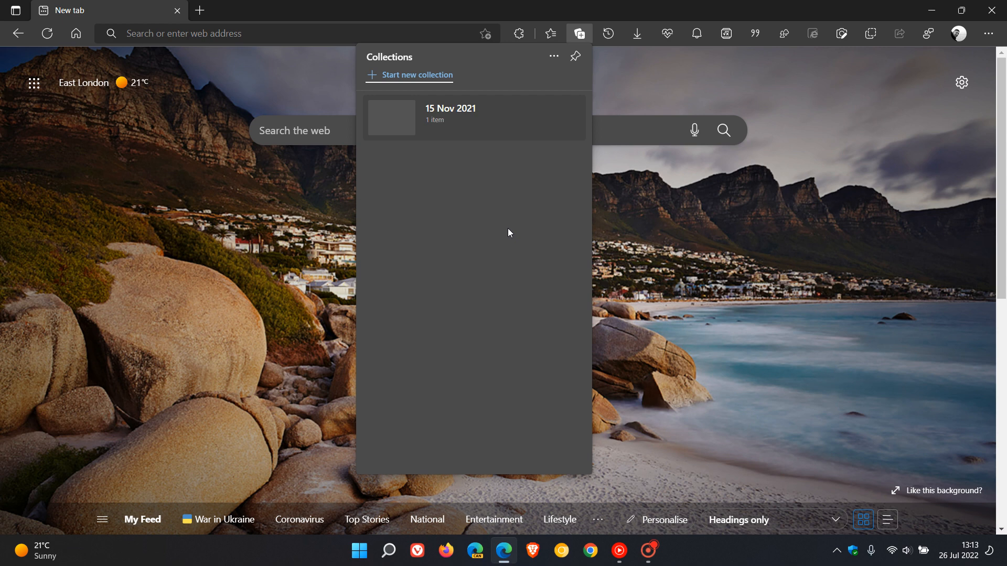
{"action": "mouse_move", "coordinate": [597, 87]}
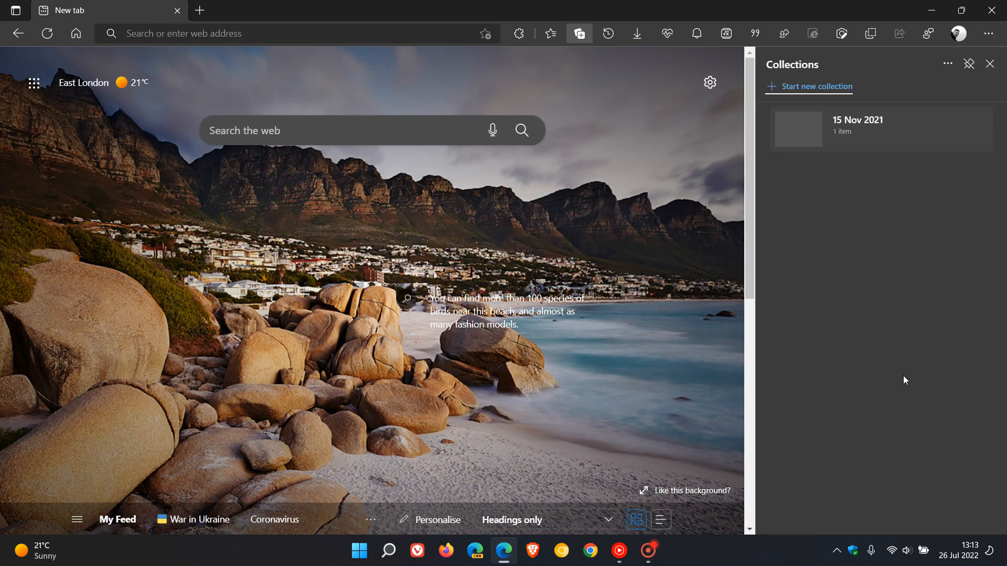
{"action": "mouse_move", "coordinate": [894, 321]}
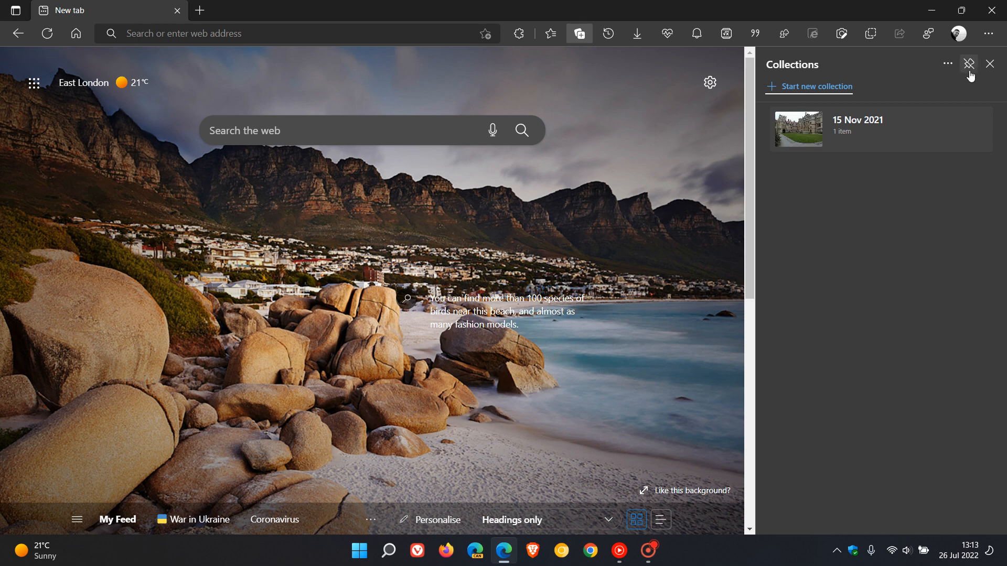
- Unpin the Collections pane and dismiss the flyout, leaving only the new tab page
{"action": "left_click", "coordinate": [968, 64]}
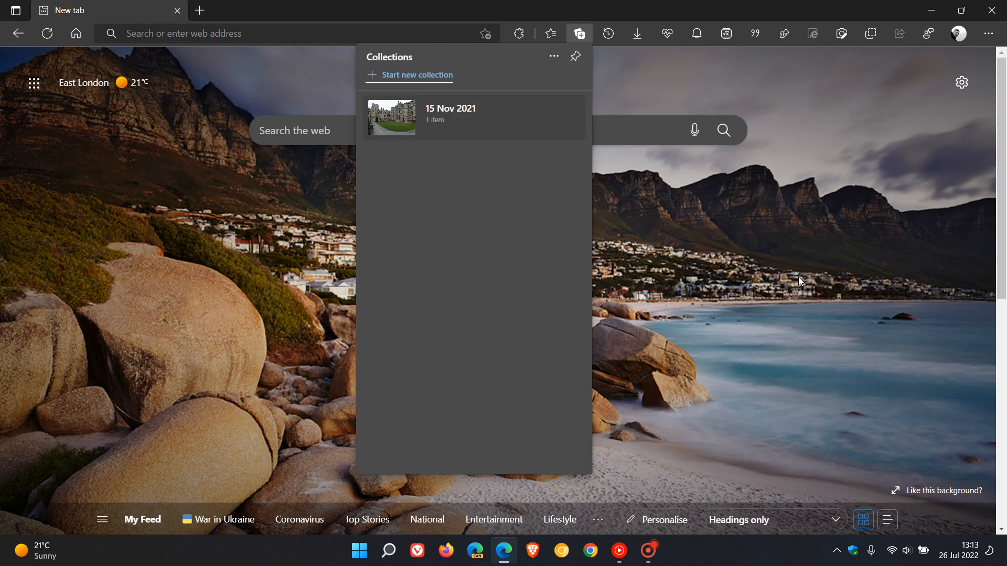
{"action": "mouse_move", "coordinate": [796, 260]}
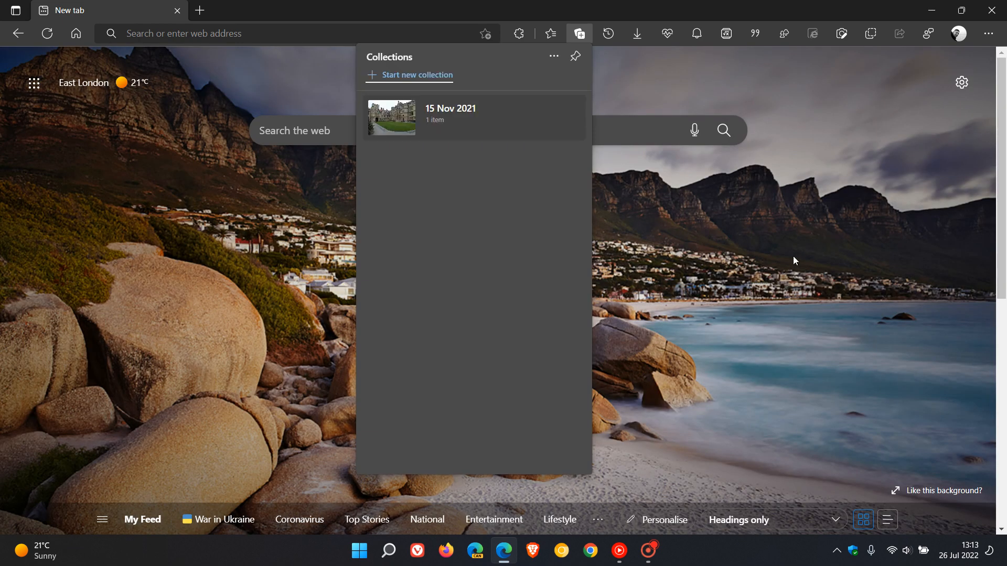
{"action": "left_click", "coordinate": [578, 33]}
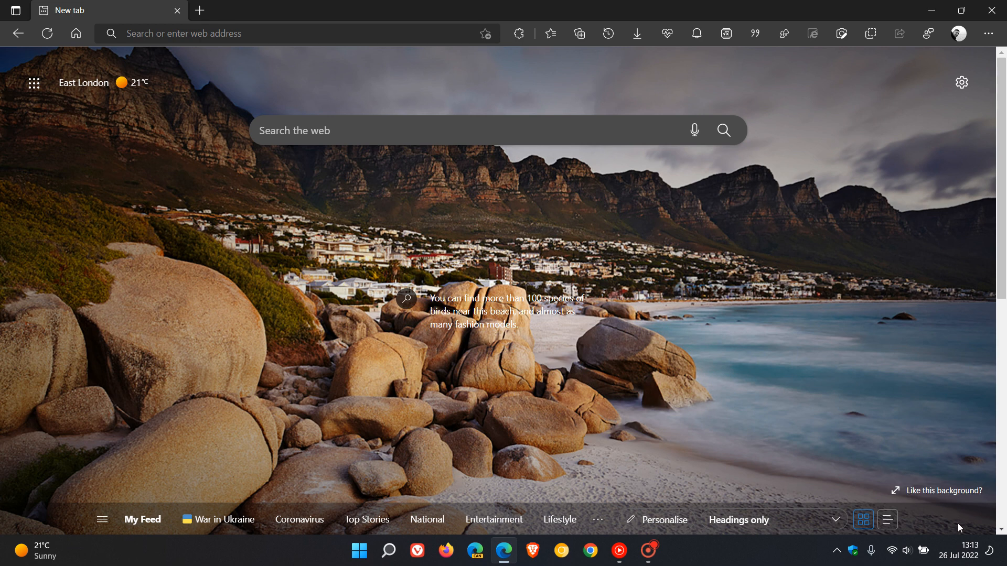
{"action": "left_click", "coordinate": [959, 555]}
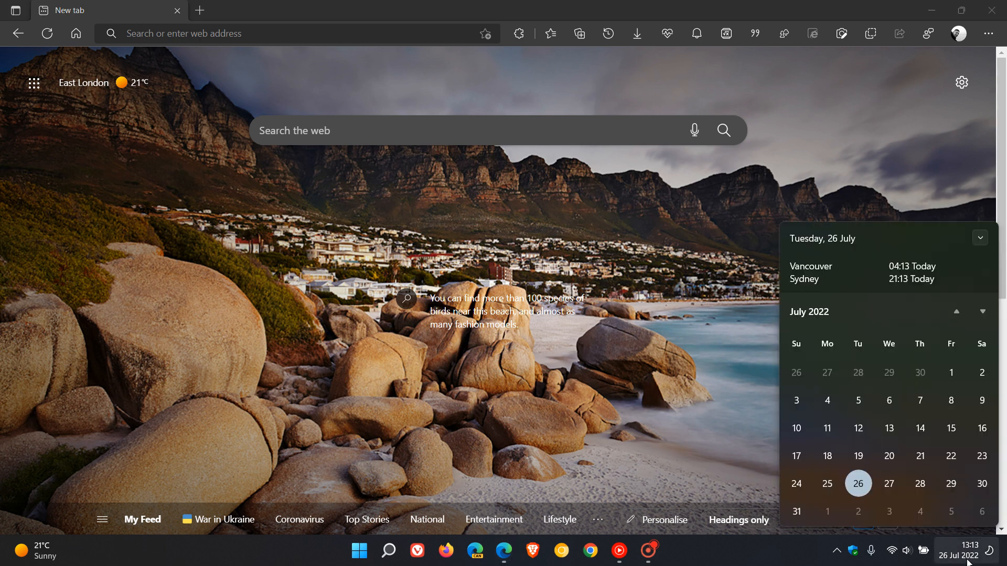
{"action": "left_click", "coordinate": [982, 312]}
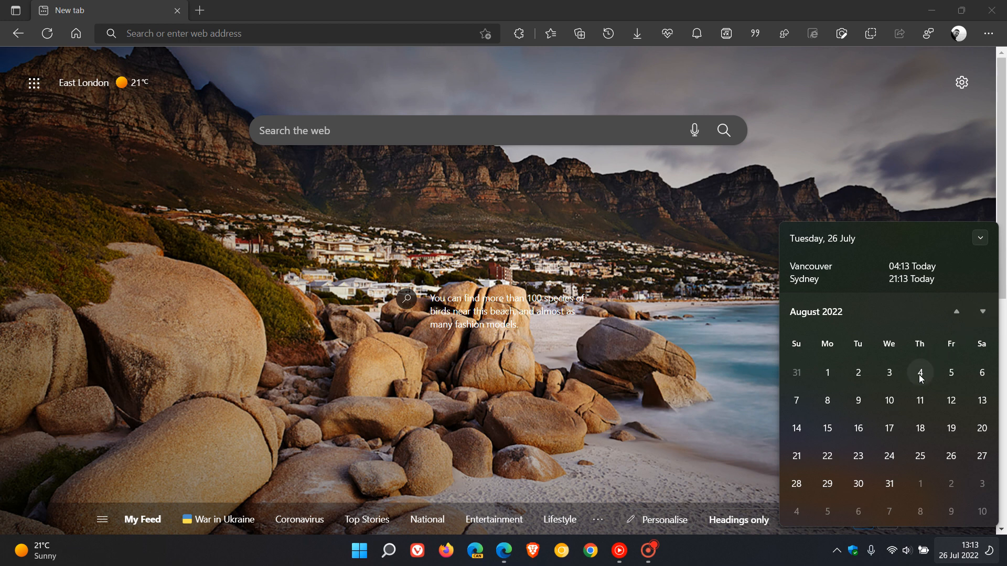
{"action": "mouse_move", "coordinate": [951, 373]}
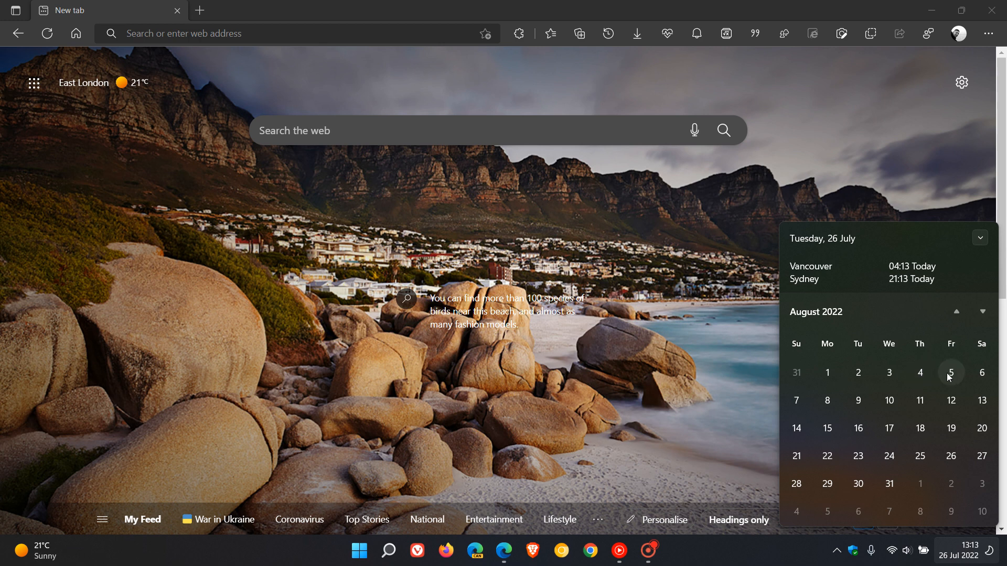
{"action": "mouse_move", "coordinate": [815, 178]}
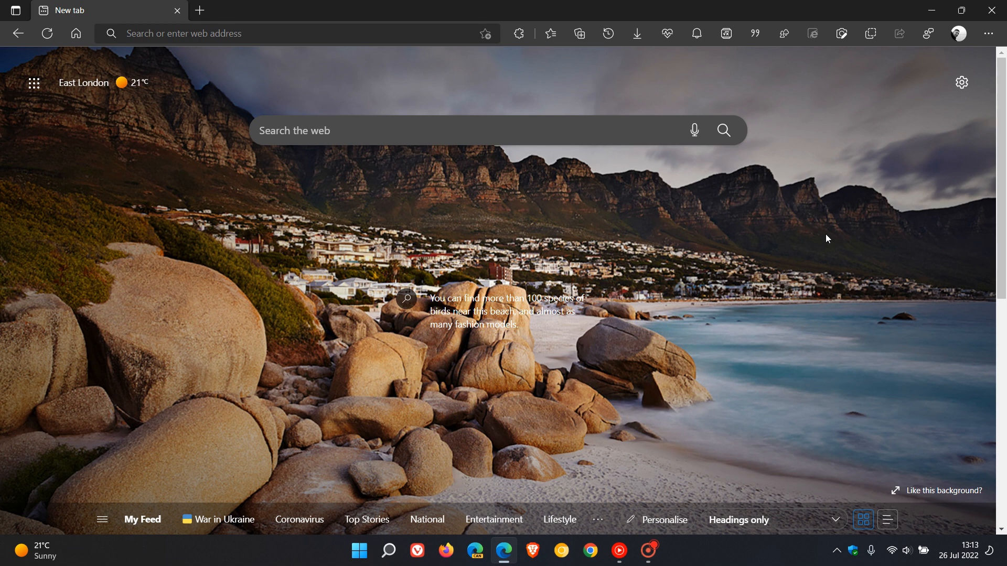
{"action": "mouse_move", "coordinate": [831, 239]}
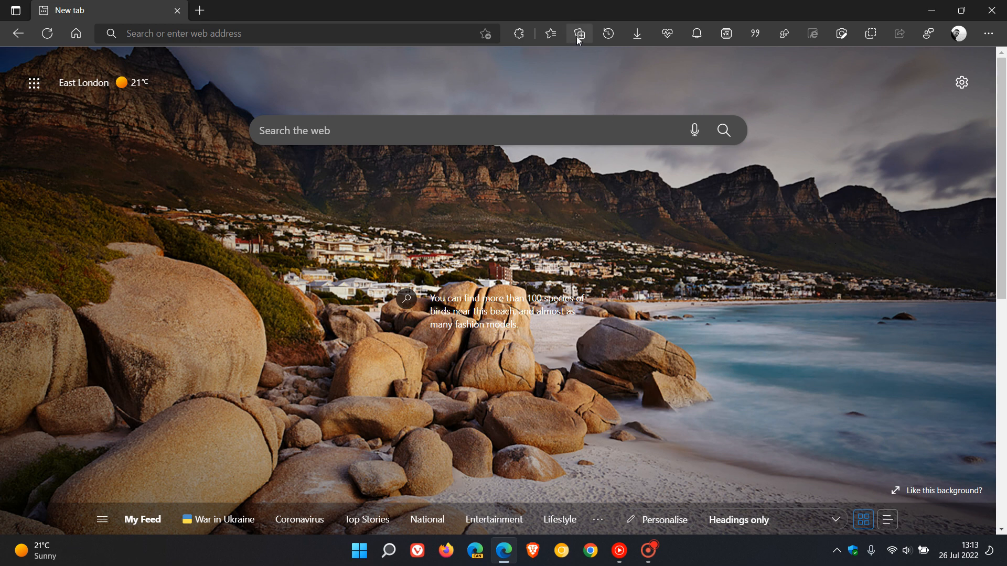
{"action": "left_click", "coordinate": [578, 34]}
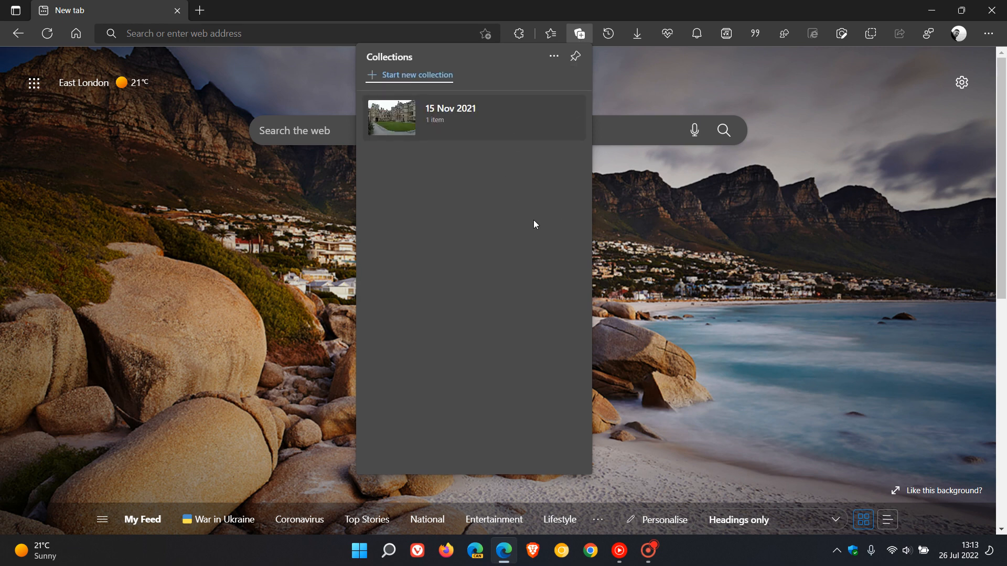
{"action": "mouse_move", "coordinate": [829, 297]}
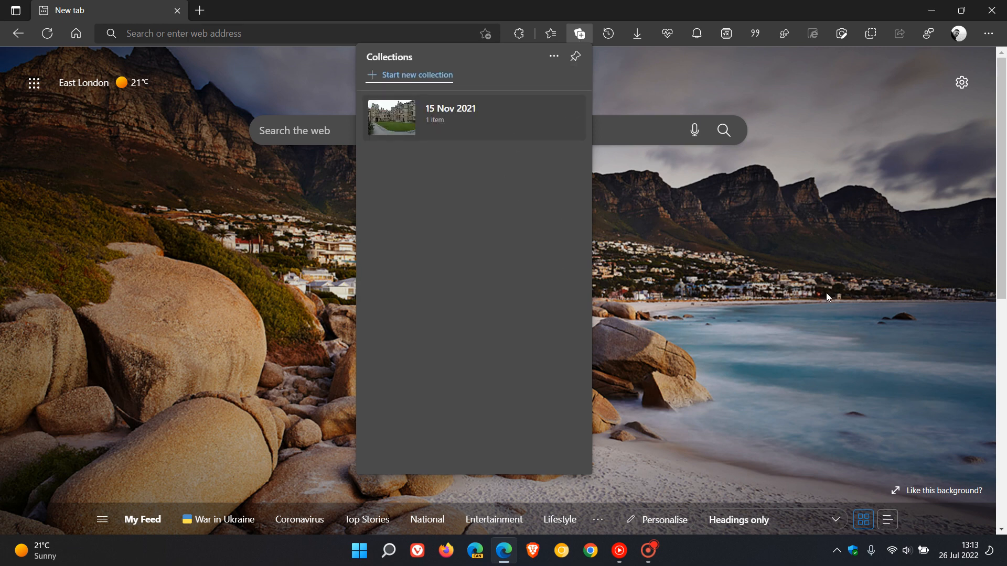
{"action": "left_click", "coordinate": [578, 34]}
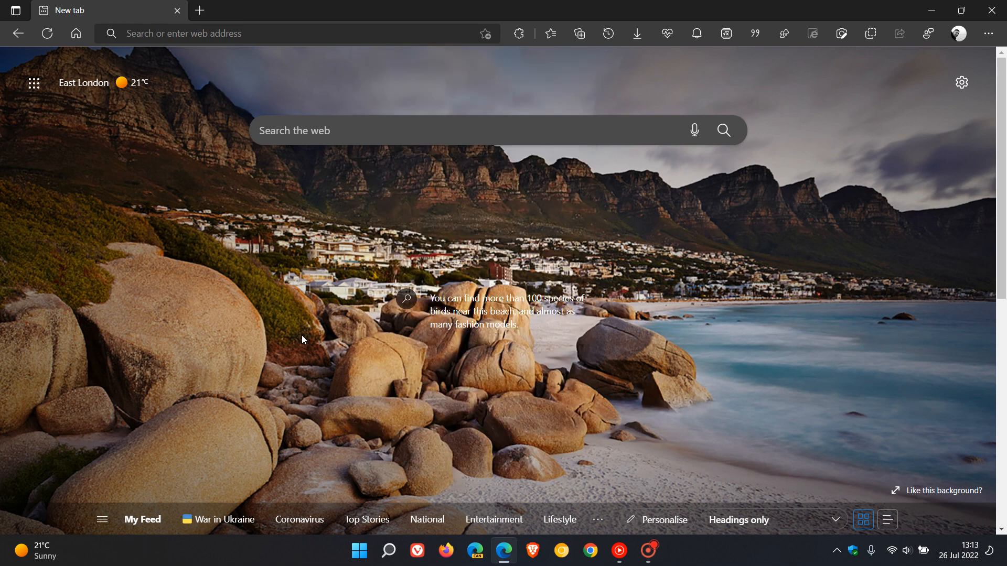
{"action": "mouse_move", "coordinate": [756, 313]}
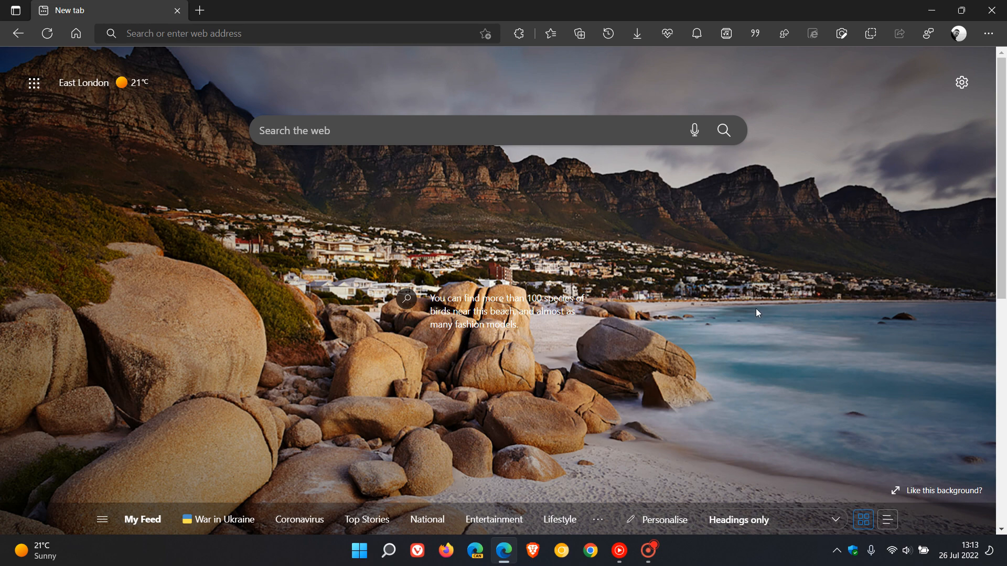